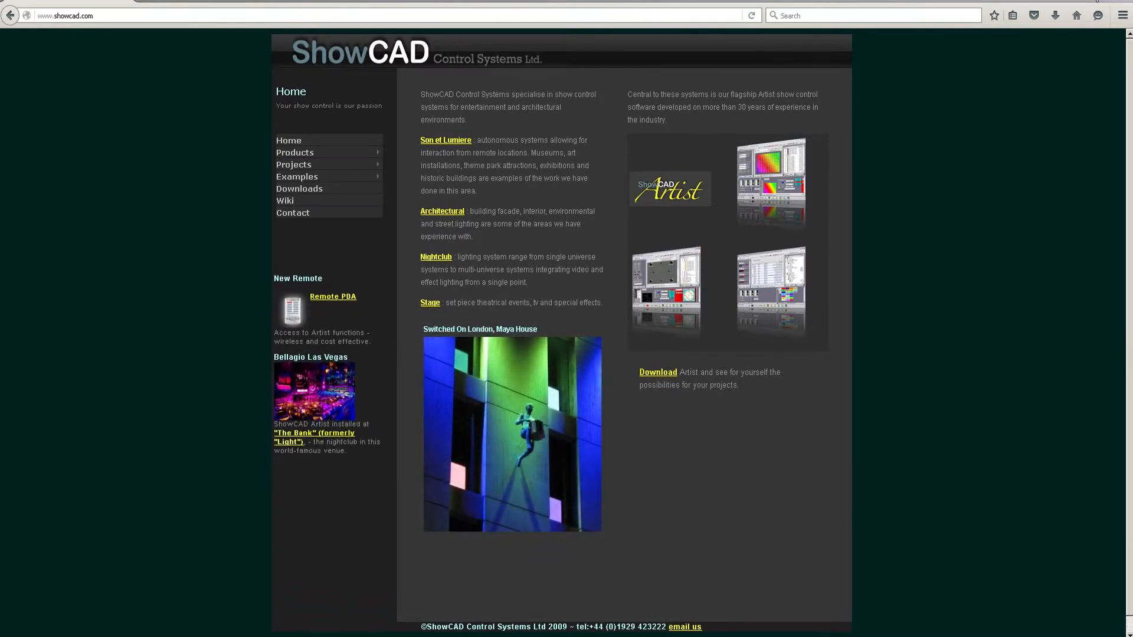
# - Go to the Downloads page from the showcad.com left navigation menu
pyautogui.scroll(-3)
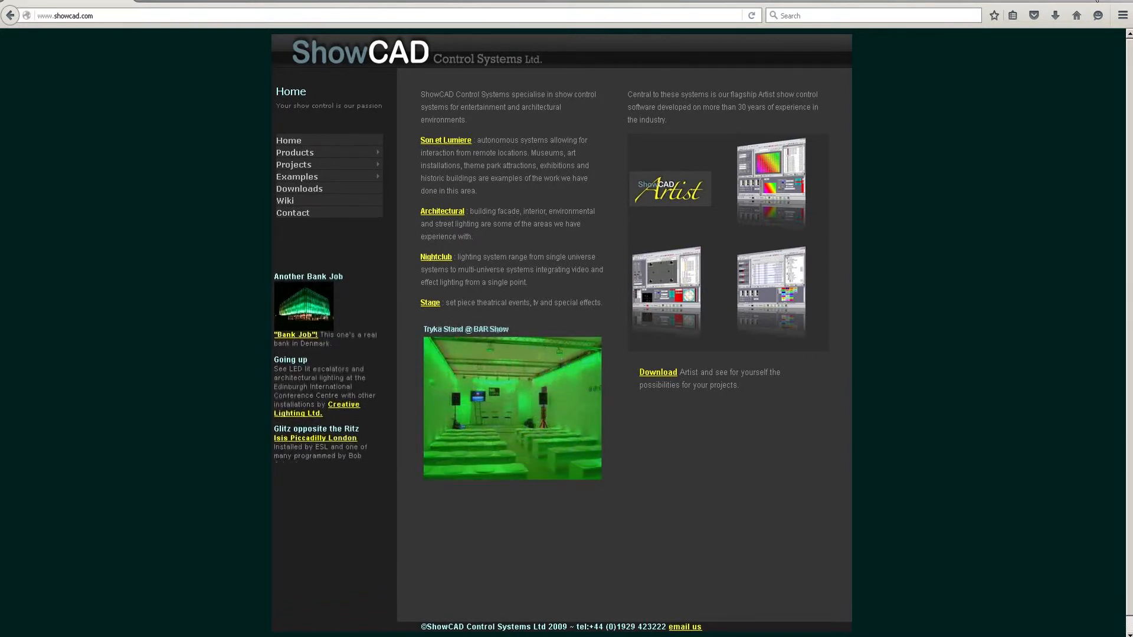
pyautogui.scroll(-3)
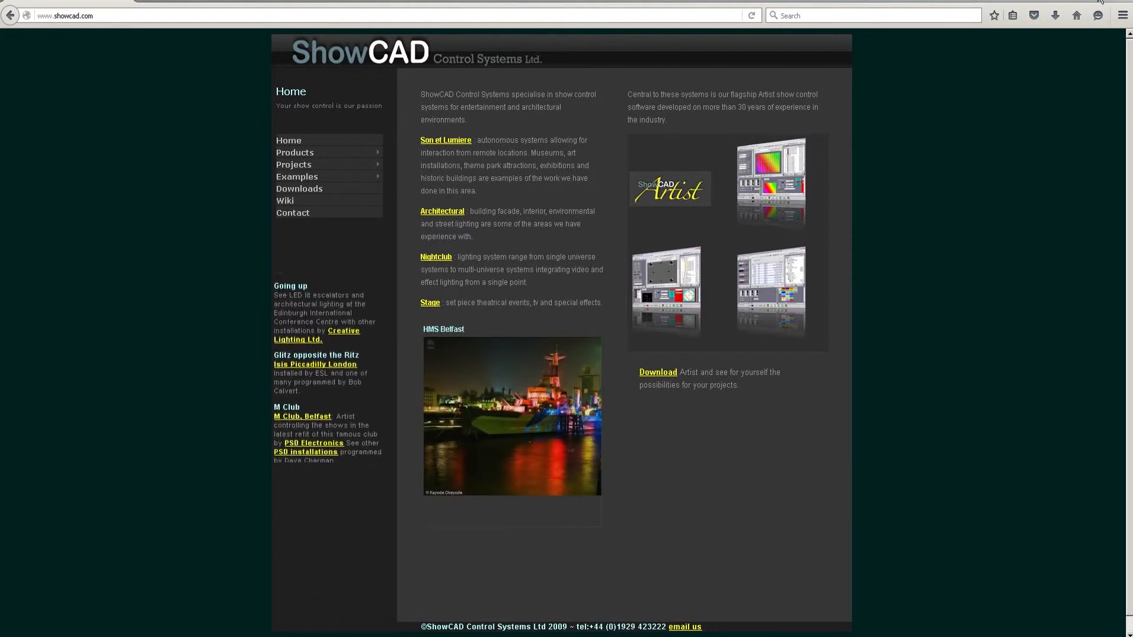
pyautogui.scroll(-3)
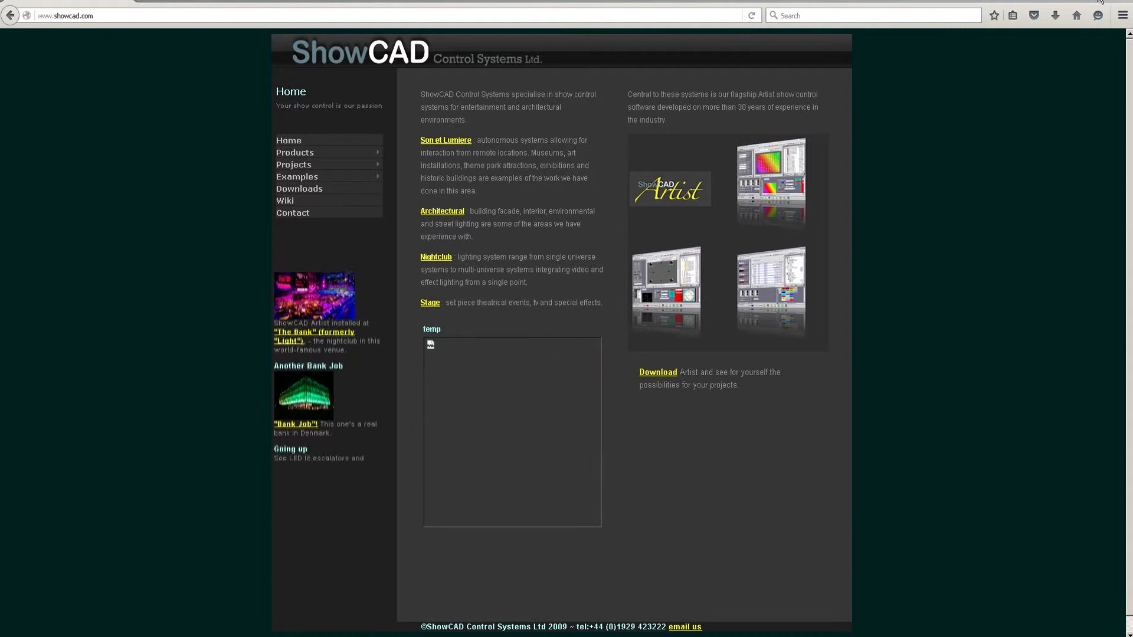
pyautogui.scroll(-3)
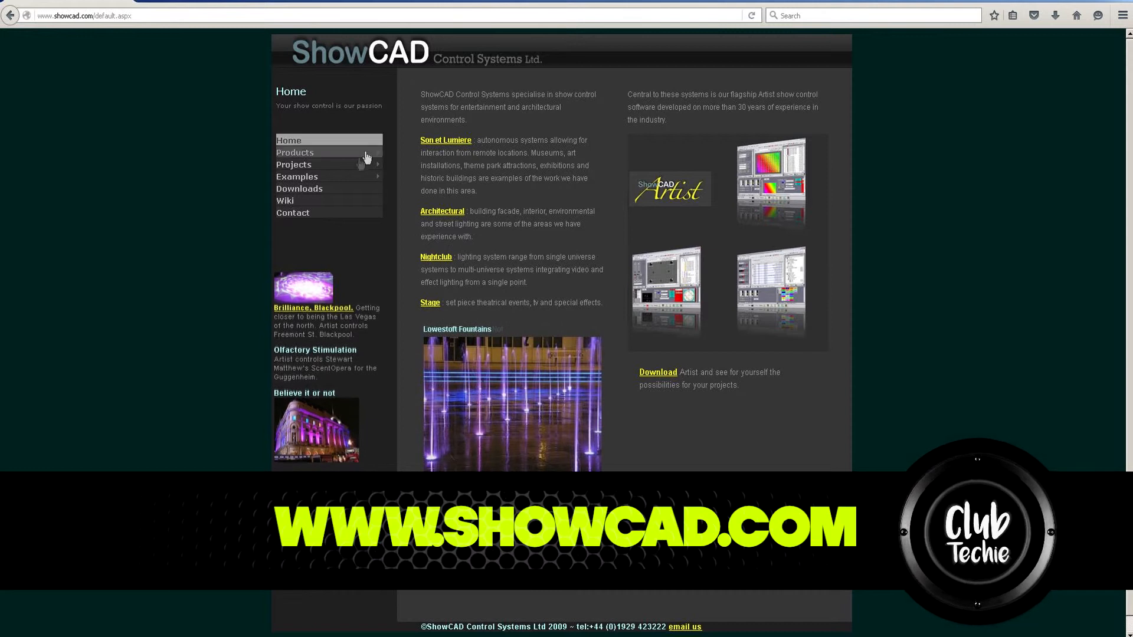
pyautogui.click(298, 188)
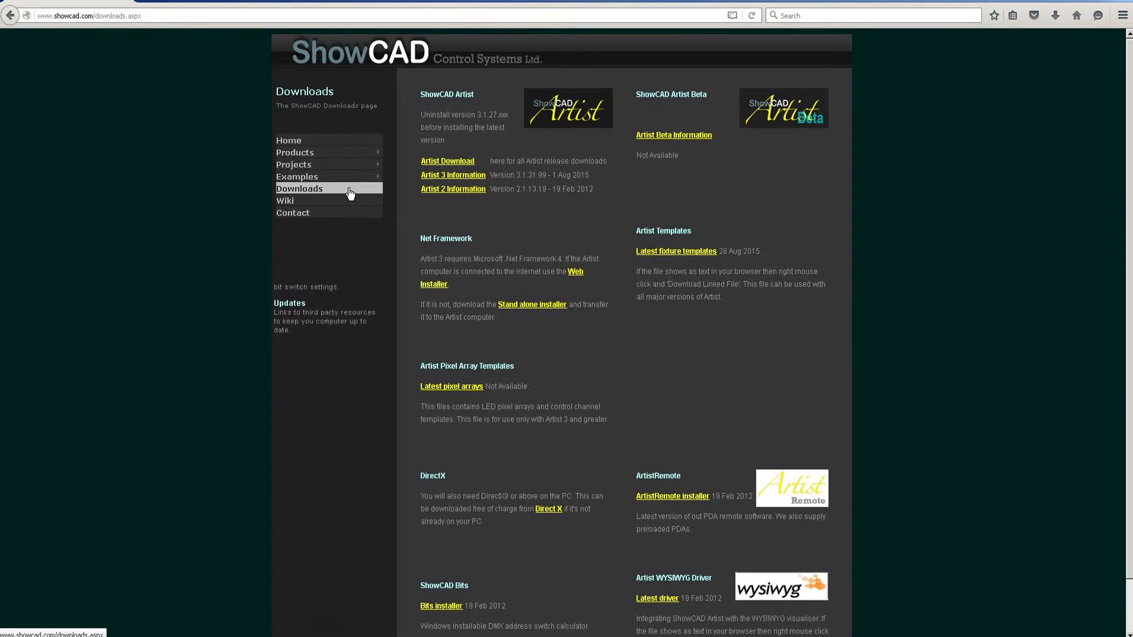
pyautogui.moveTo(532, 305)
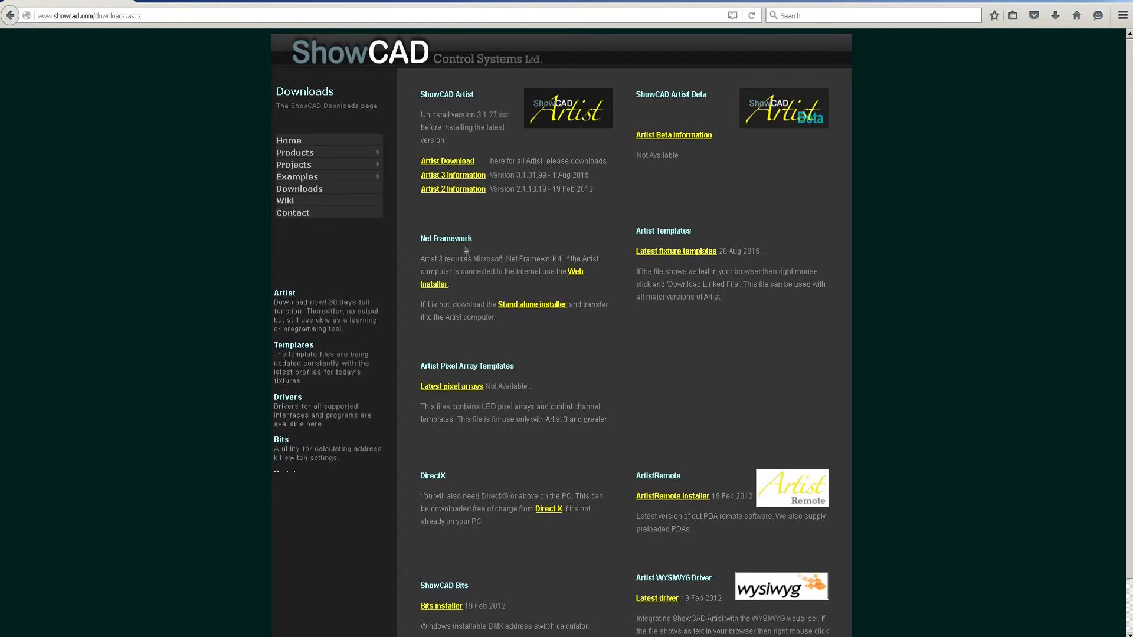
# - Request the Artist 3 version from the Artist release downloads page
pyautogui.click(448, 161)
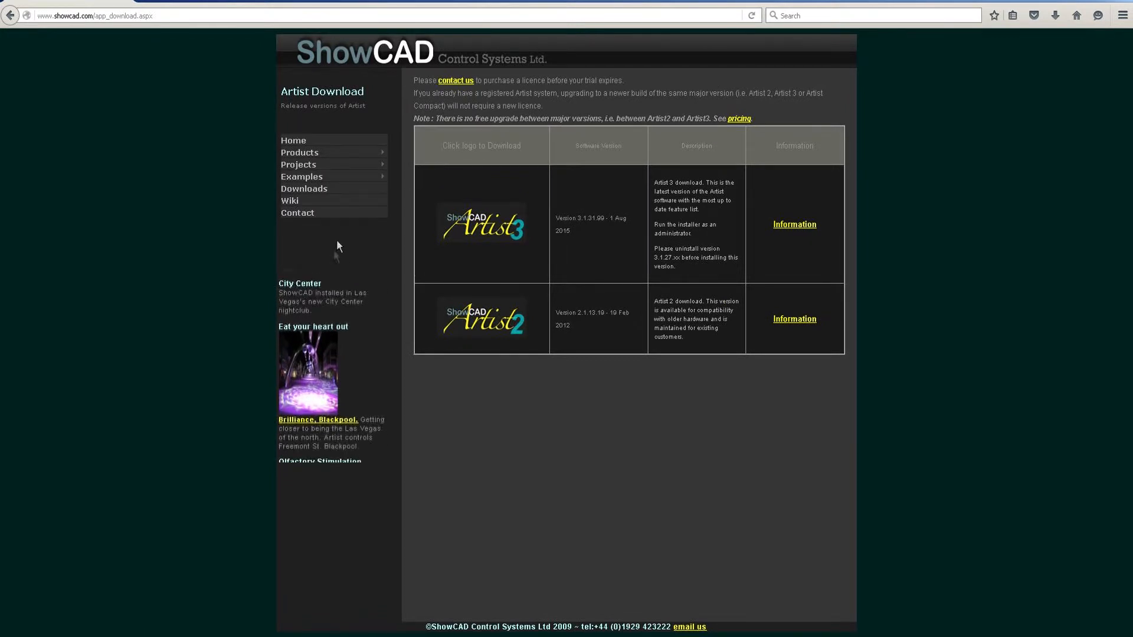
pyautogui.click(482, 223)
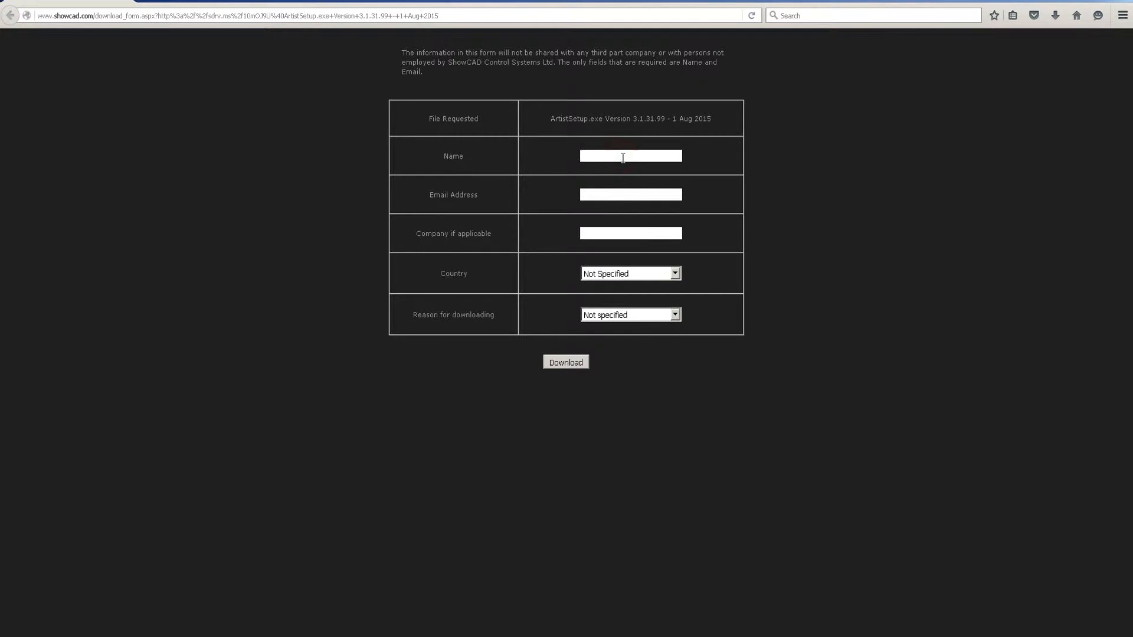
pyautogui.write('Club Techie')
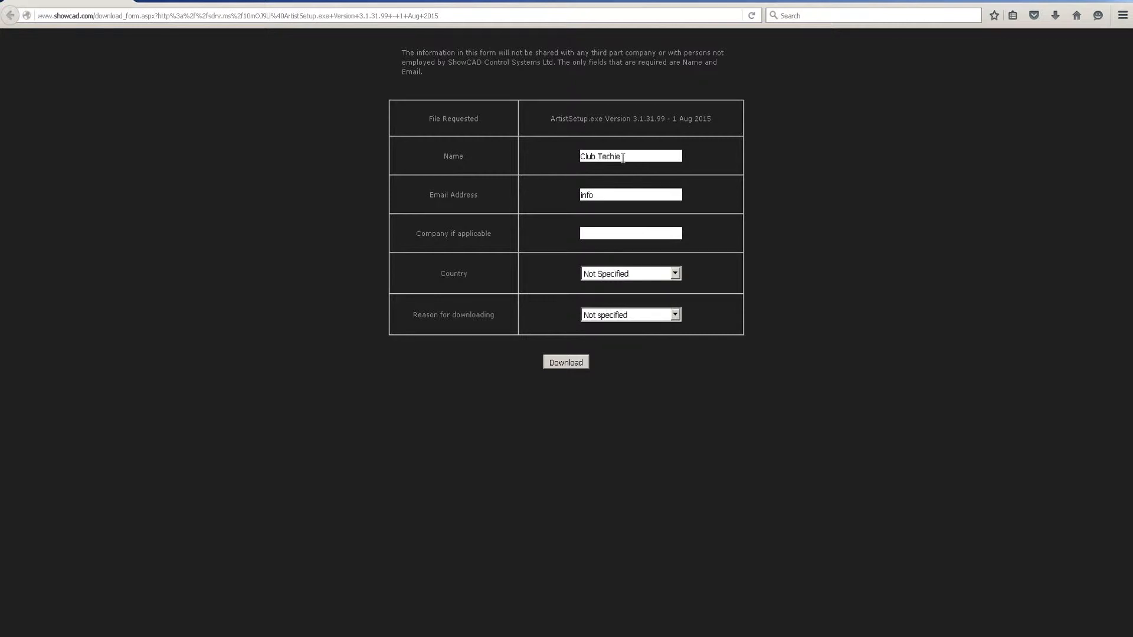
pyautogui.write('@clubtechie.com')
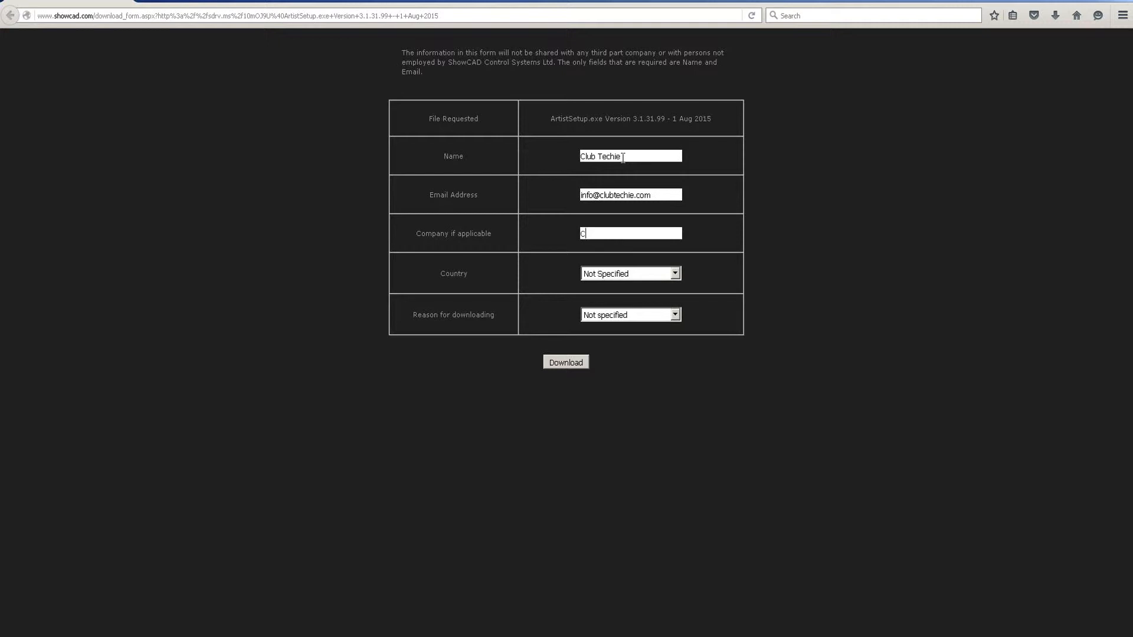
pyautogui.write('Club Techie')
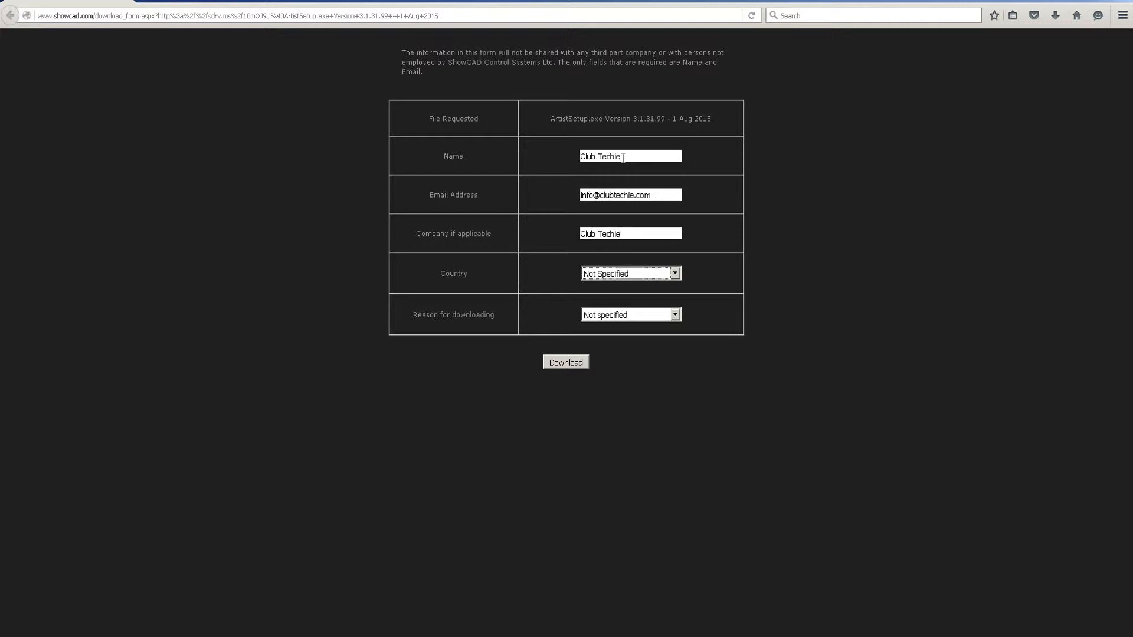
pyautogui.click(629, 272)
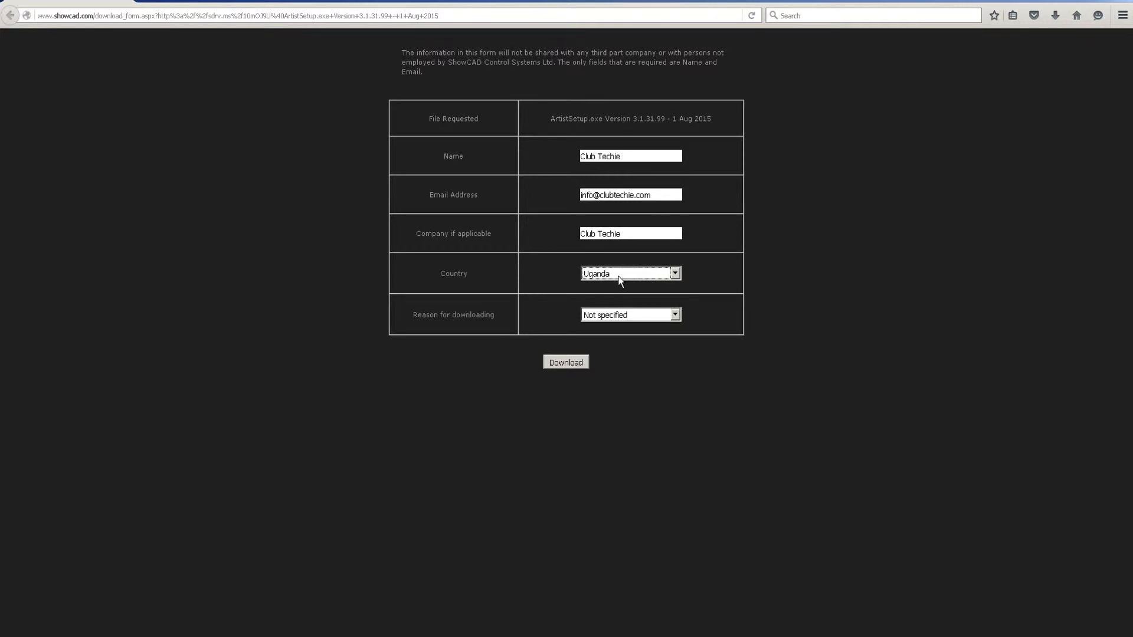
pyautogui.click(629, 273)
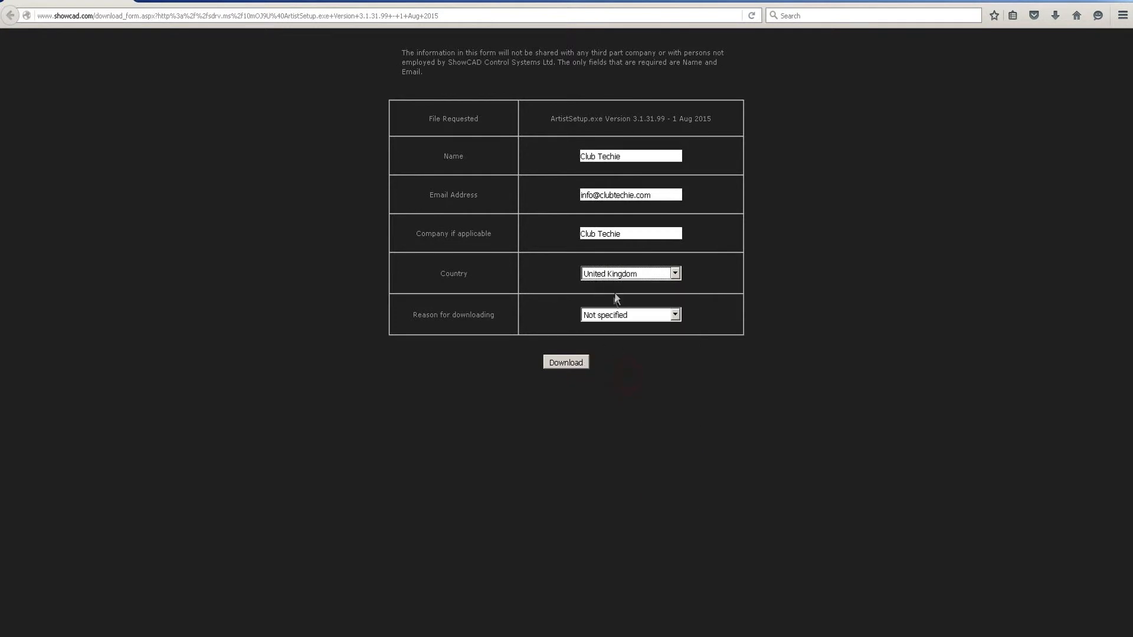
pyautogui.click(629, 314)
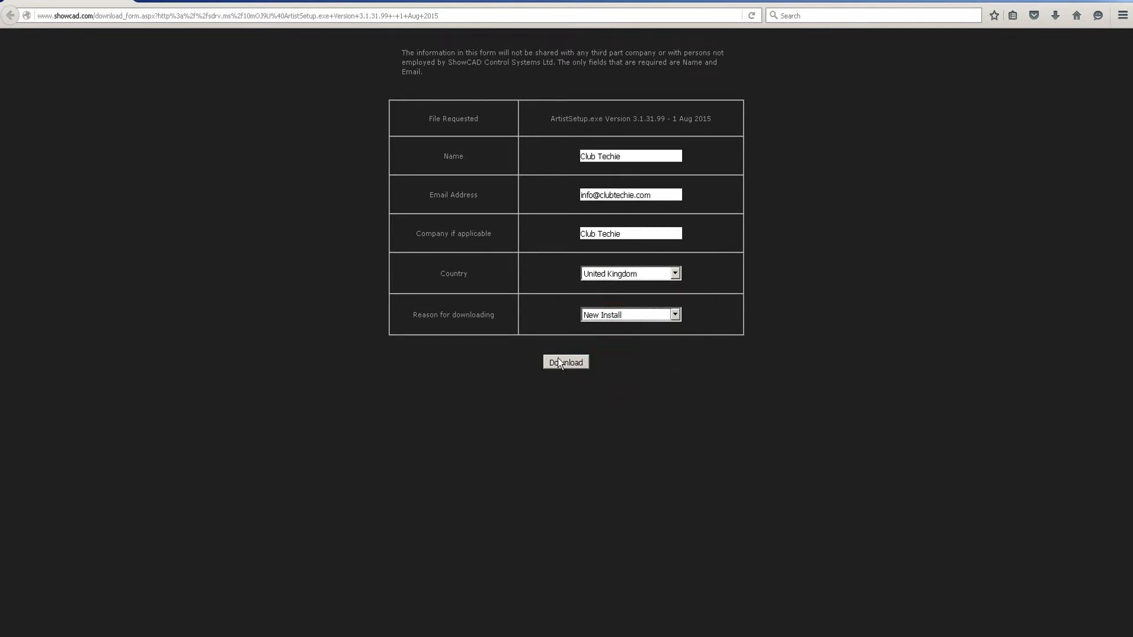
pyautogui.click(565, 363)
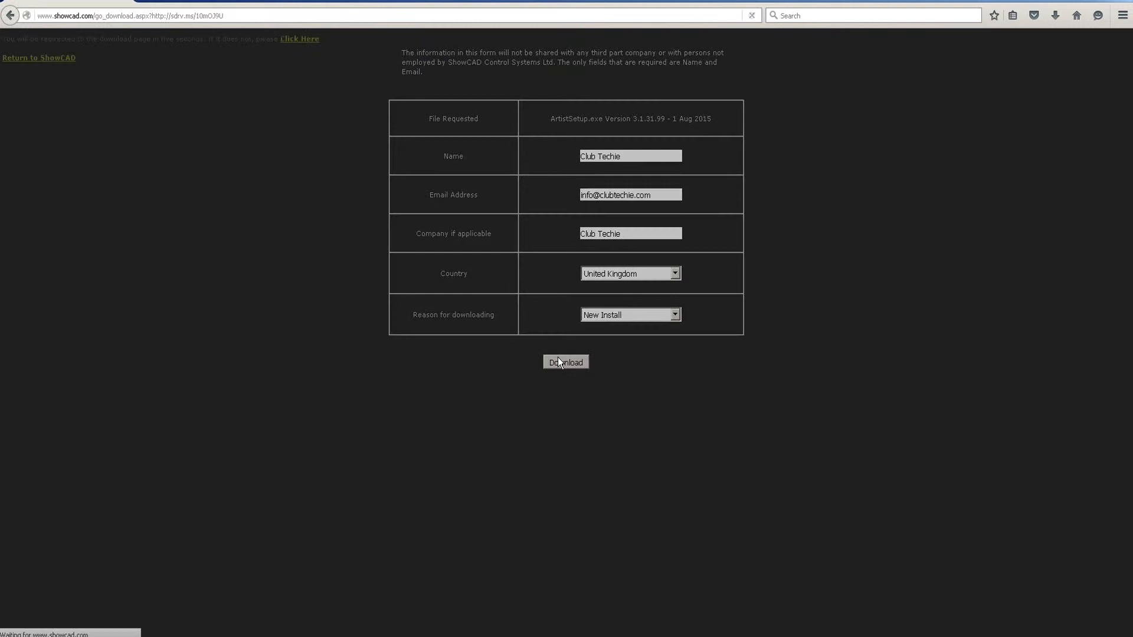
pyautogui.click(565, 362)
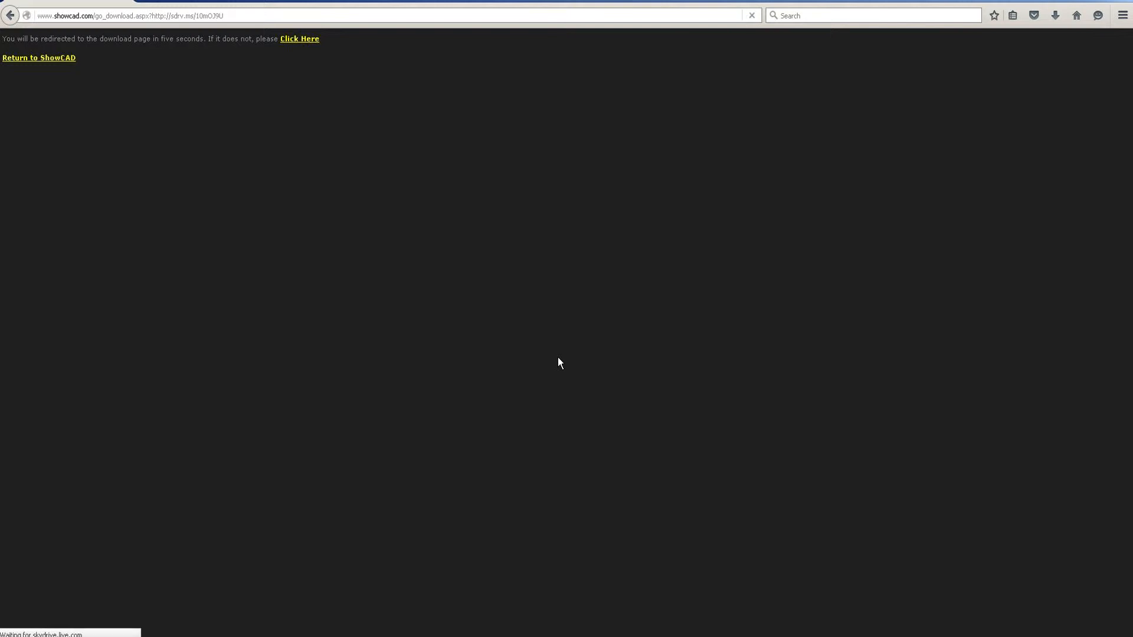
# - Tick the ArtistSetup file in the shared OneDrive Artist3 folder
pyautogui.click(299, 38)
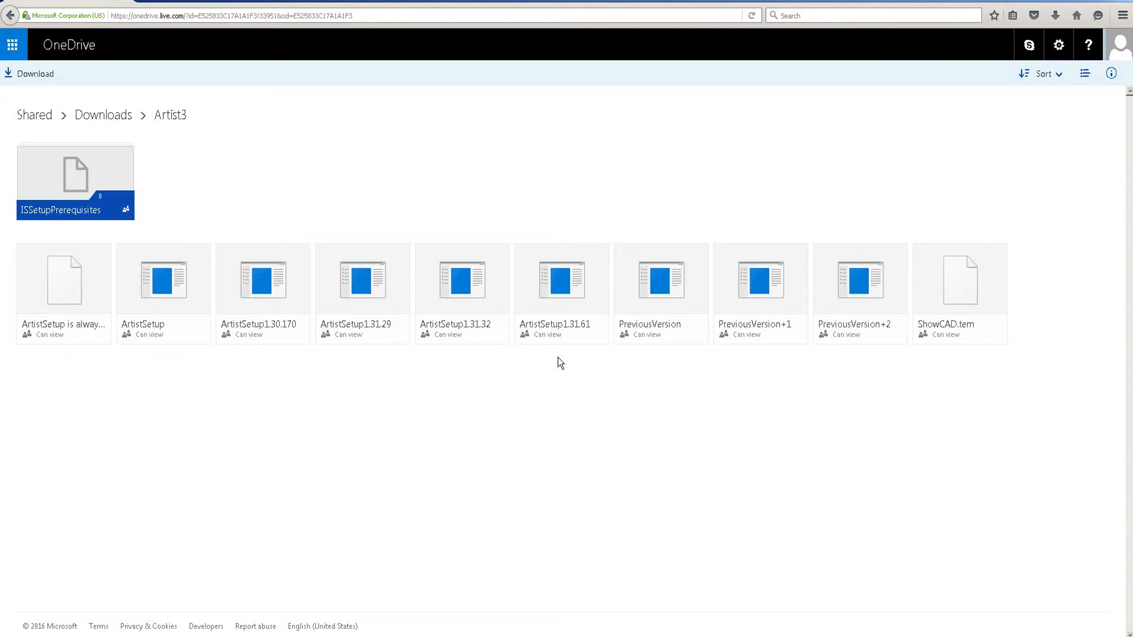
pyautogui.moveTo(500, 379)
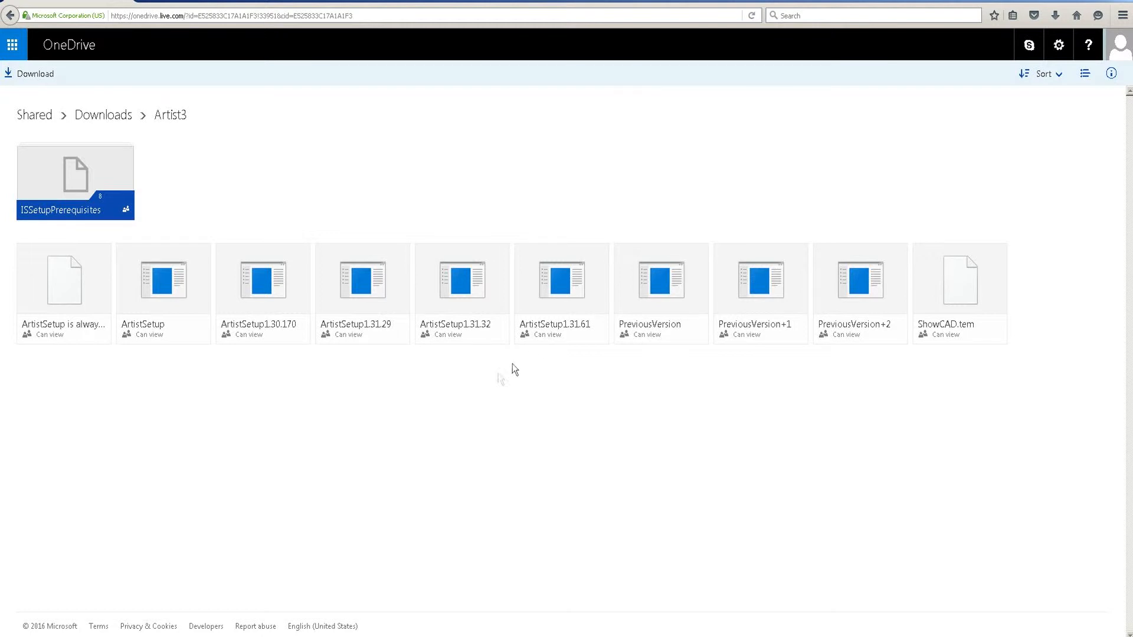
pyautogui.click(163, 278)
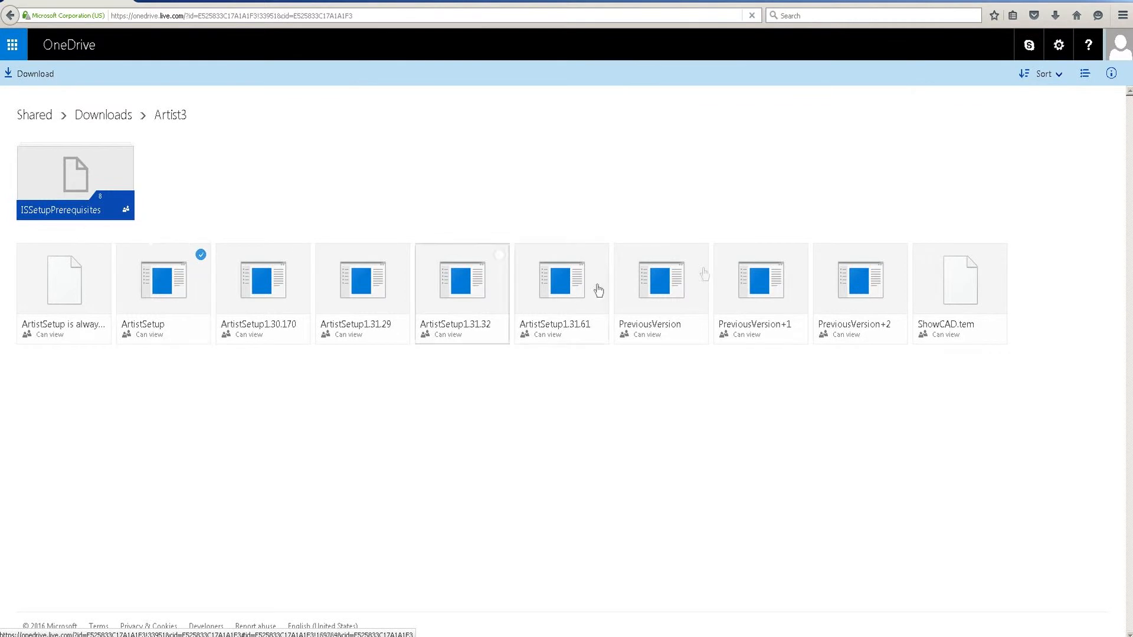
# - Download ArtistSetup, install it, and cancel the expired Registration box on launch
pyautogui.click(34, 73)
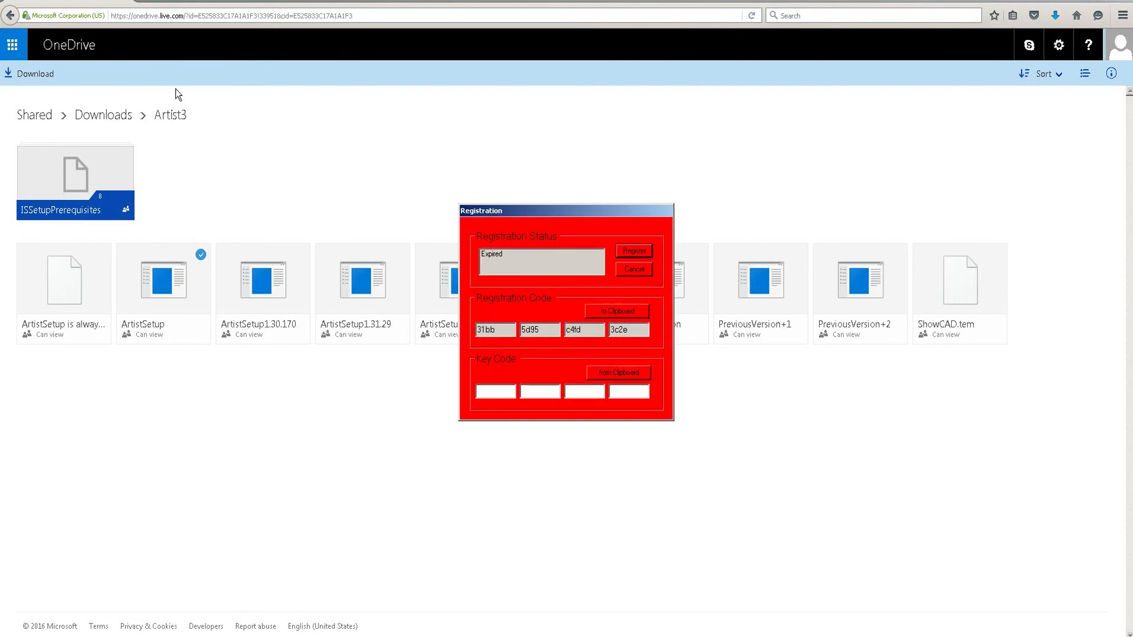
pyautogui.moveTo(230, 65)
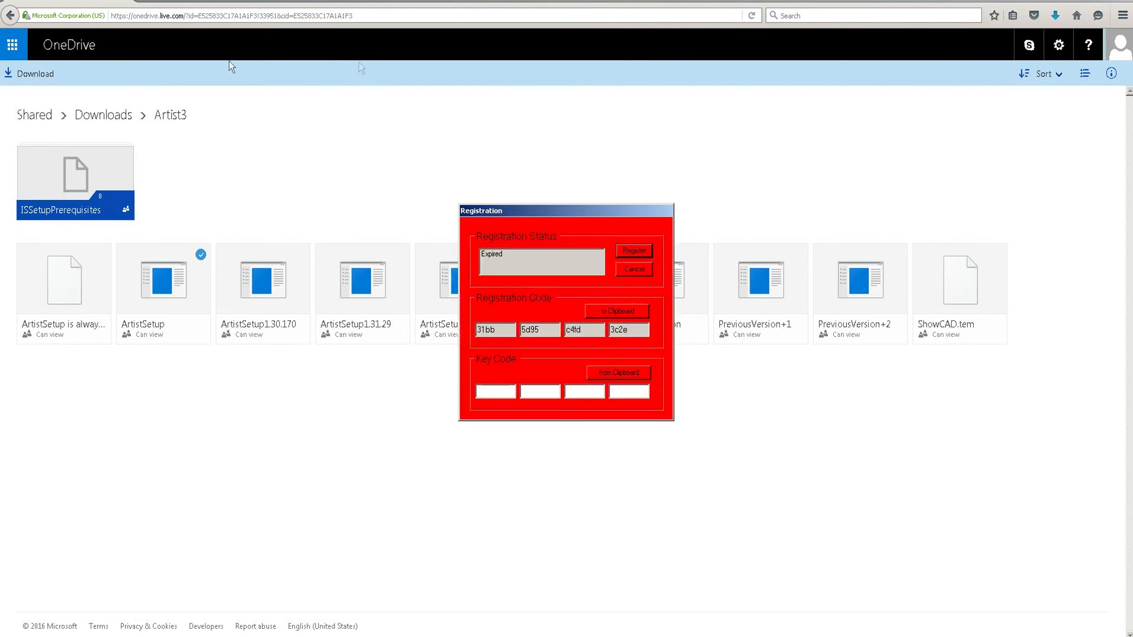
pyautogui.click(632, 250)
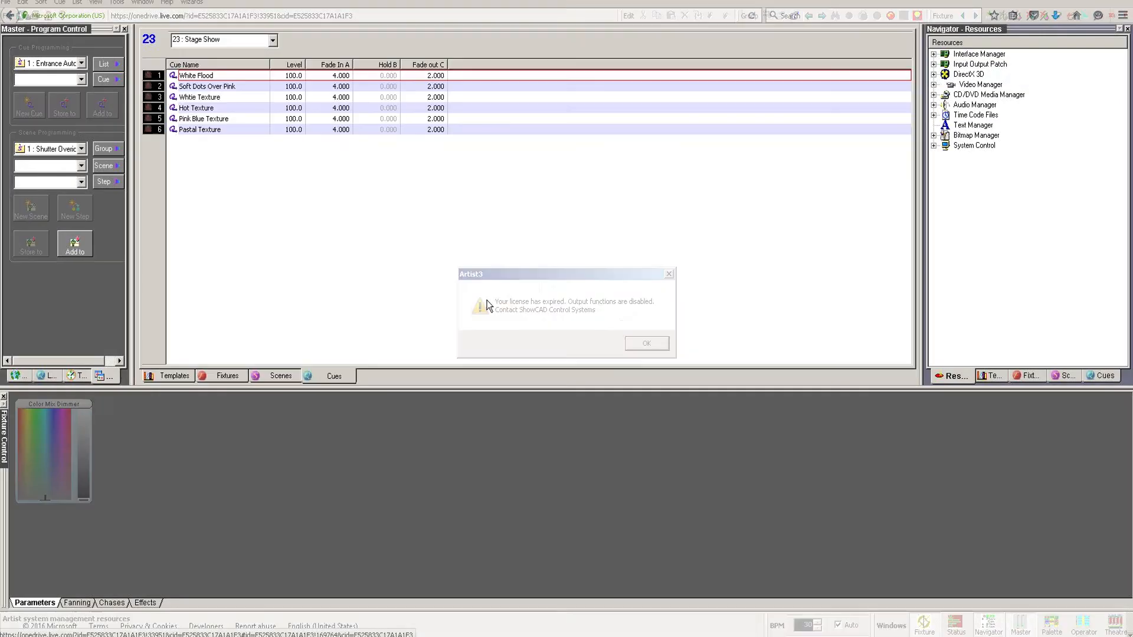
# - Acknowledge the licence-expired warning to reach the Stage Show cue list
pyautogui.click(646, 344)
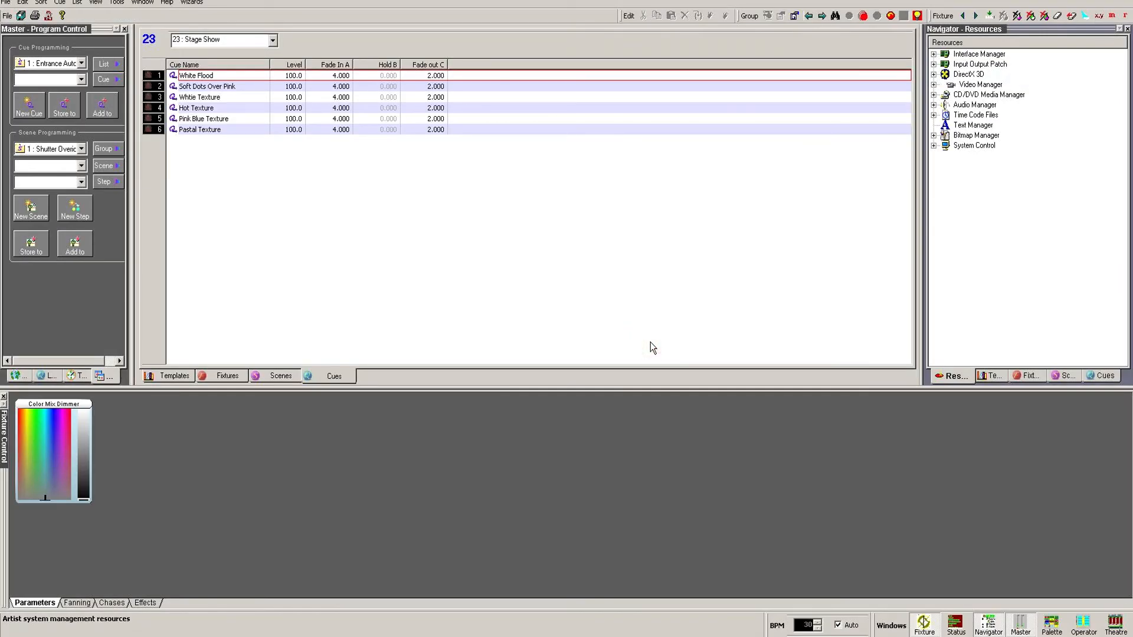